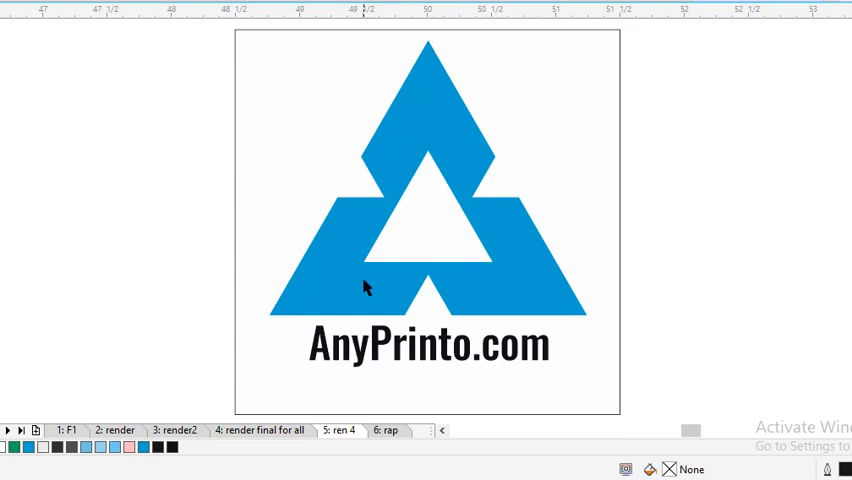
# Select the Text tool to place text left of the blue triangle logo
pyautogui.click(364, 290)
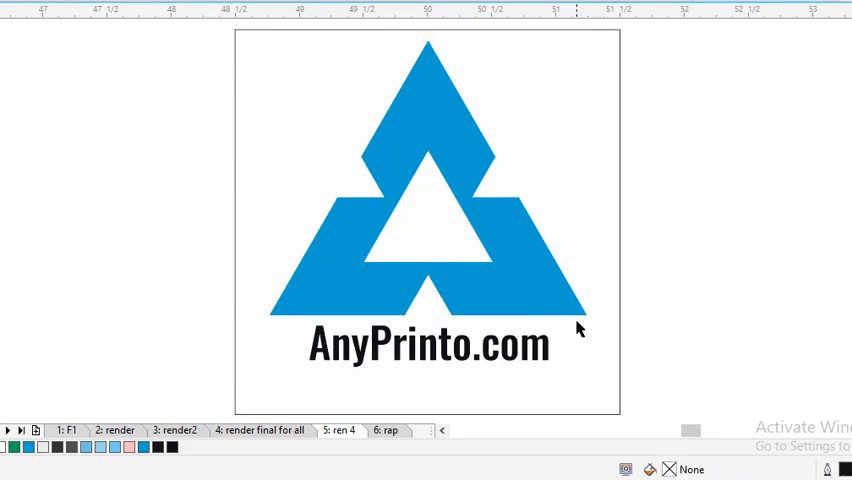
pyautogui.moveTo(524, 264)
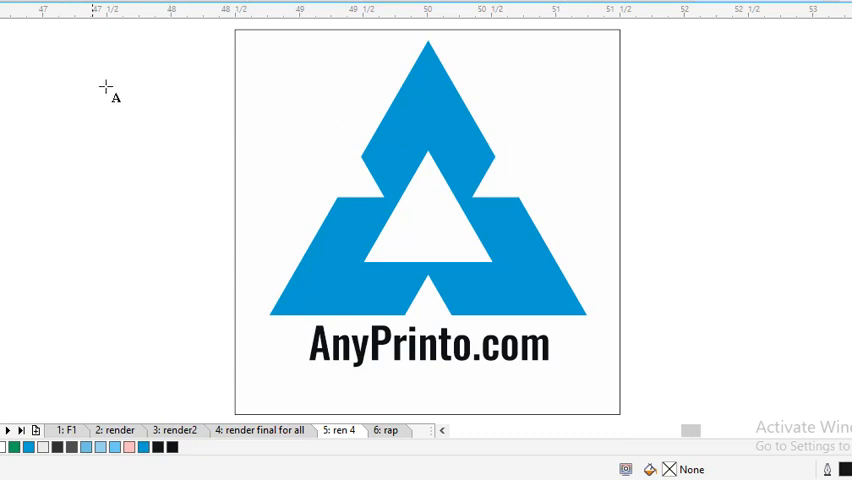
# Type the artistic text 'July 13, 2023' beside the AnyPrinto.com logo
pyautogui.write('J')
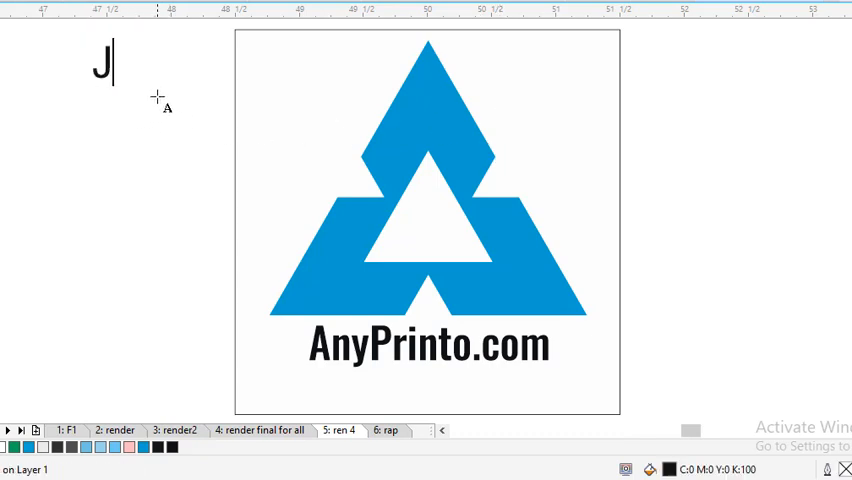
pyautogui.write('ul')
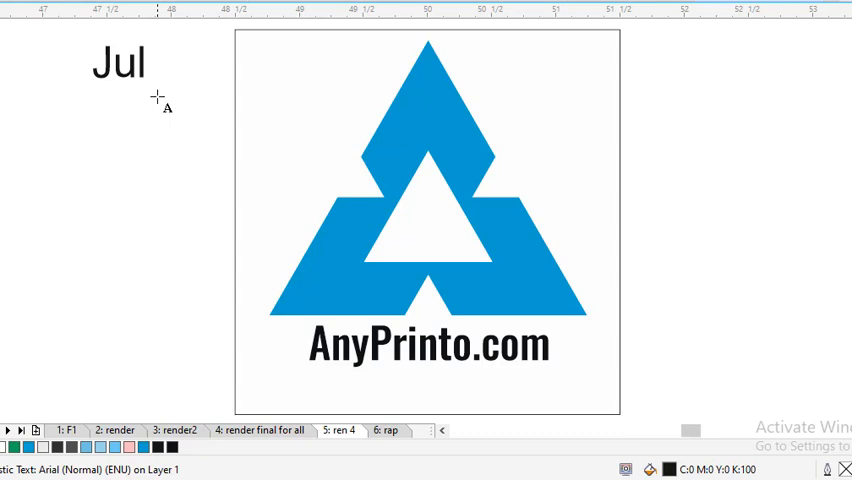
pyautogui.write('y')
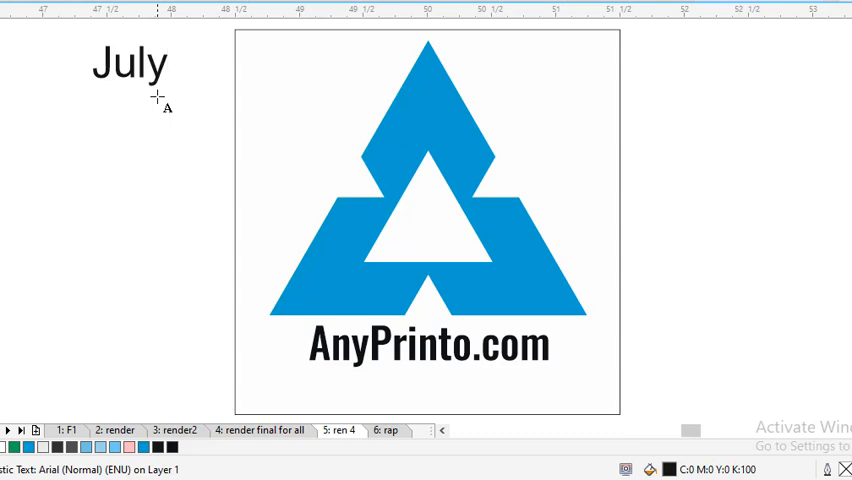
pyautogui.write('1')
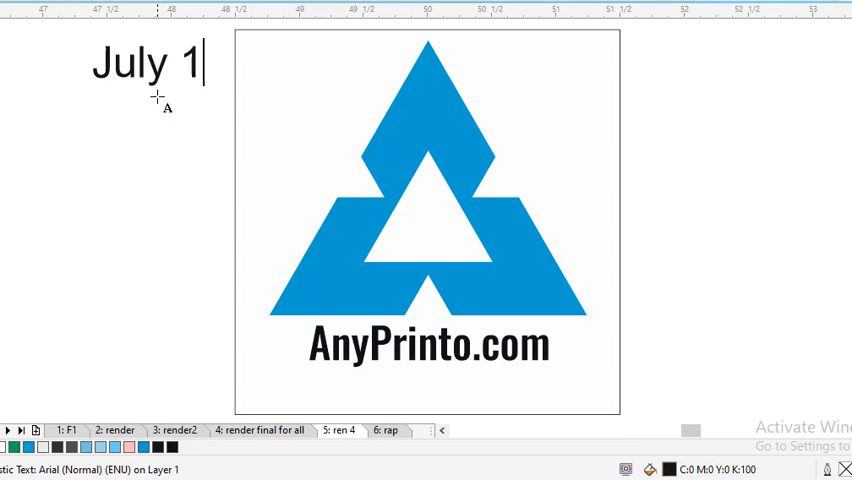
pyautogui.write('3, 2')
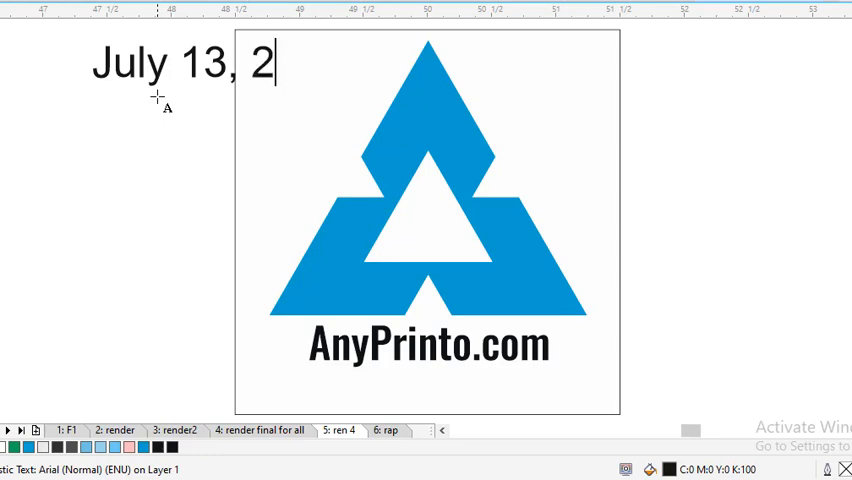
pyautogui.write('023')
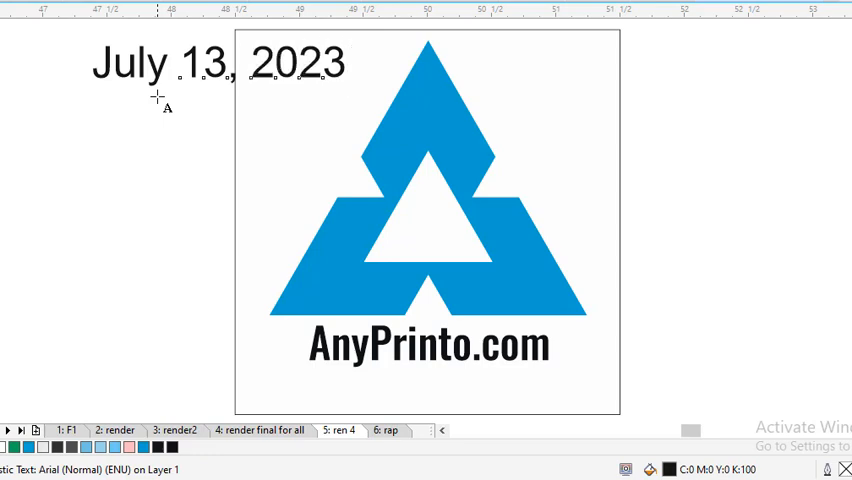
pyautogui.click(214, 64)
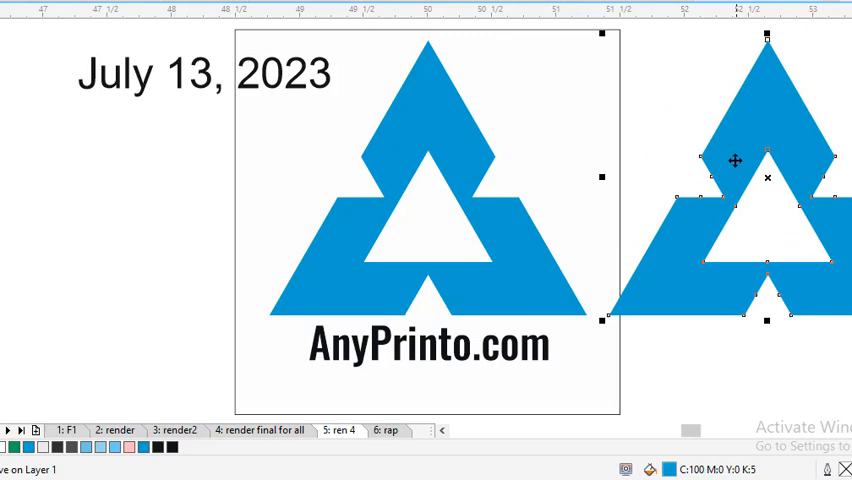
pyautogui.moveTo(344, 148)
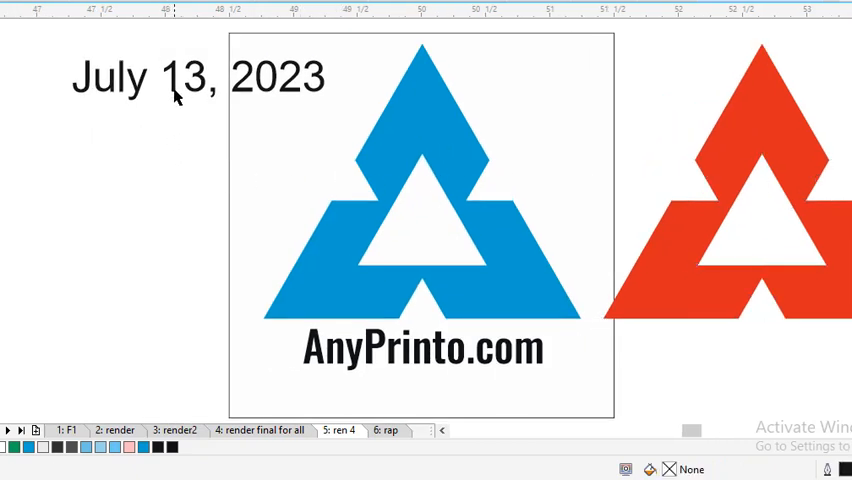
pyautogui.click(196, 78)
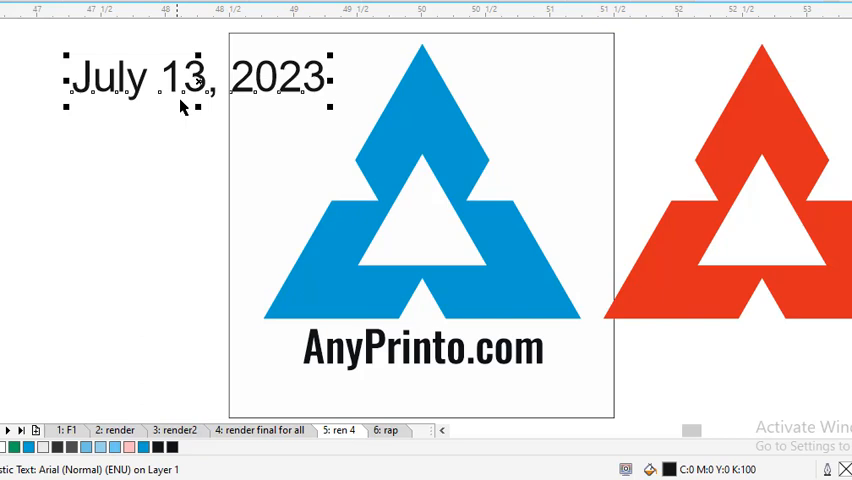
pyautogui.moveTo(232, 128)
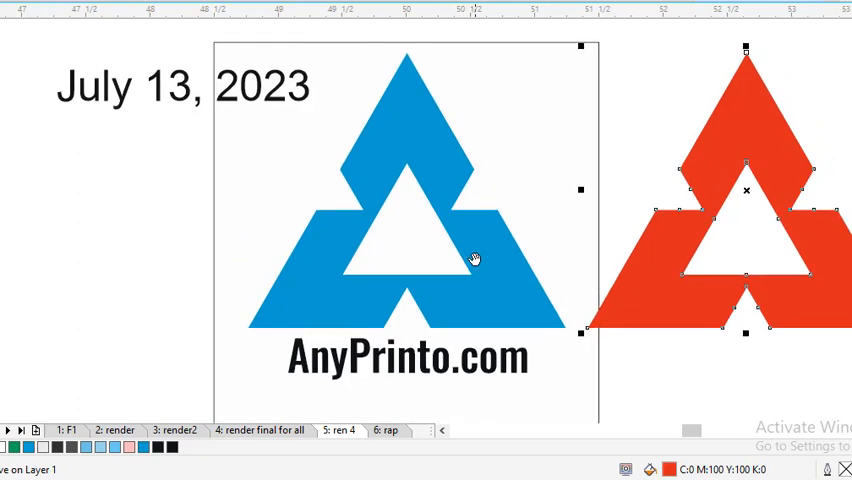
pyautogui.moveTo(332, 230)
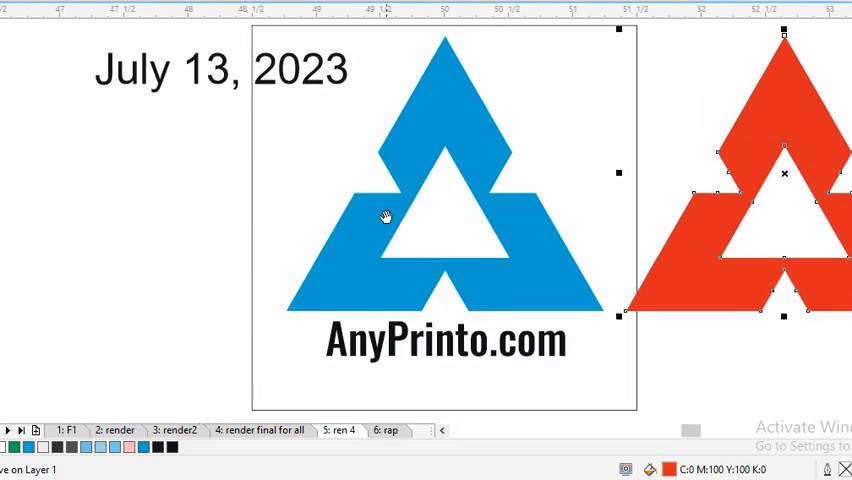
pyautogui.moveTo(228, 210)
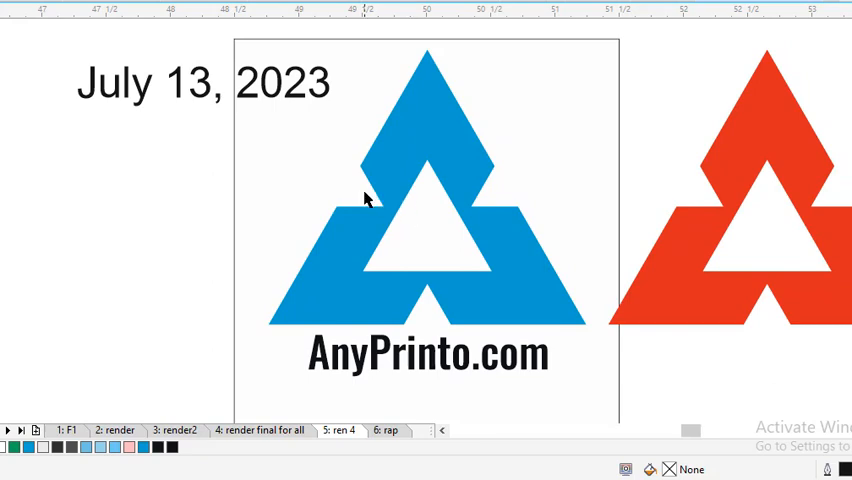
pyautogui.moveTo(378, 180)
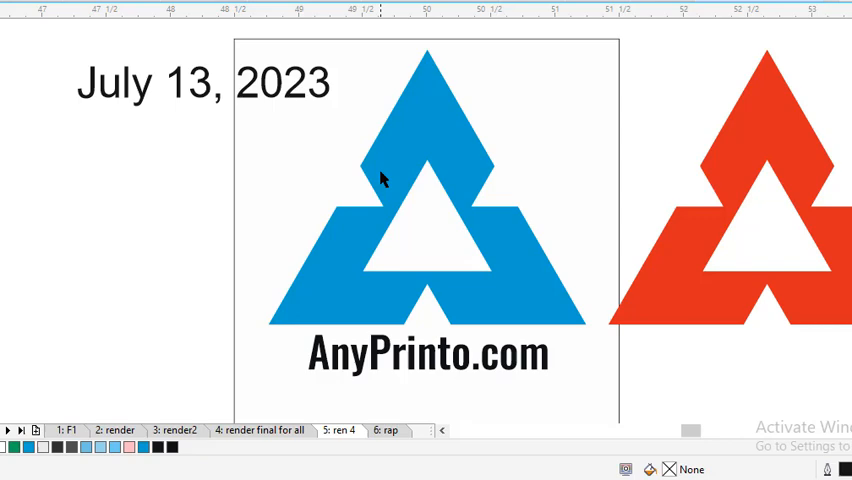
pyautogui.moveTo(242, 202)
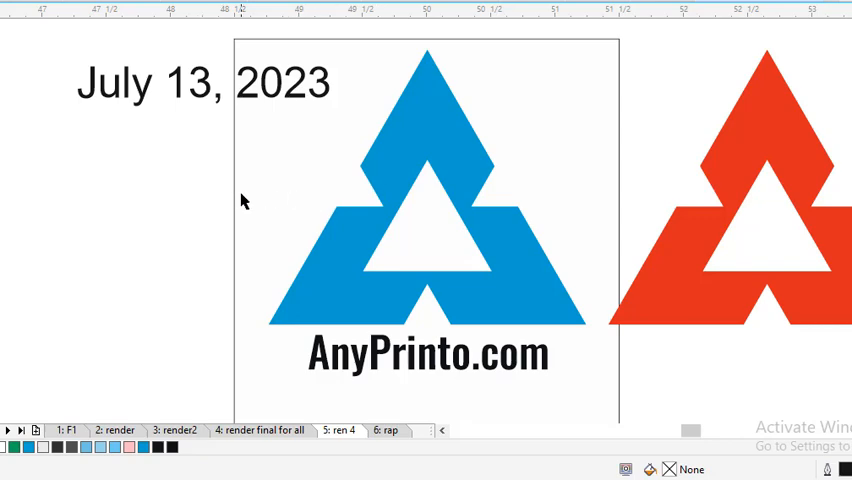
pyautogui.moveTo(240, 192)
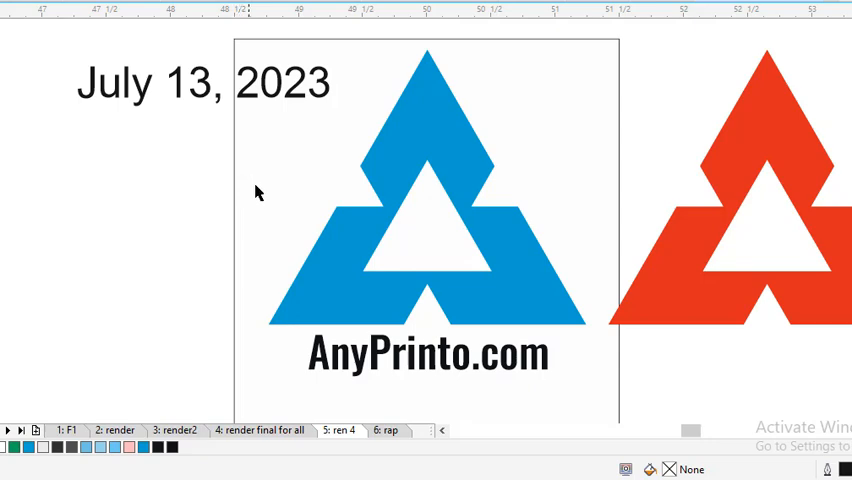
pyautogui.moveTo(324, 228)
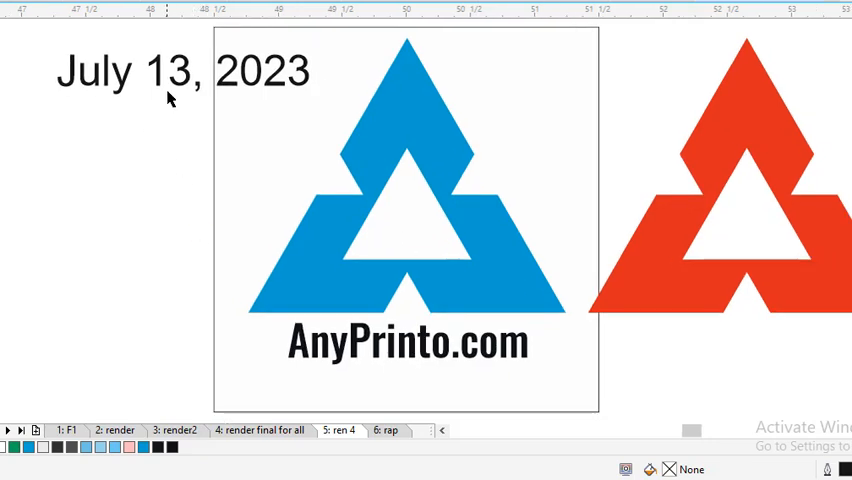
pyautogui.moveTo(444, 208)
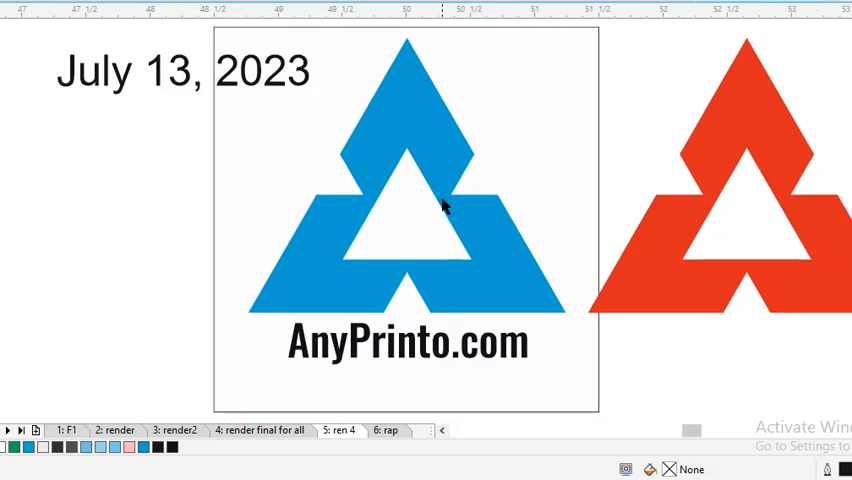
pyautogui.moveTo(456, 220)
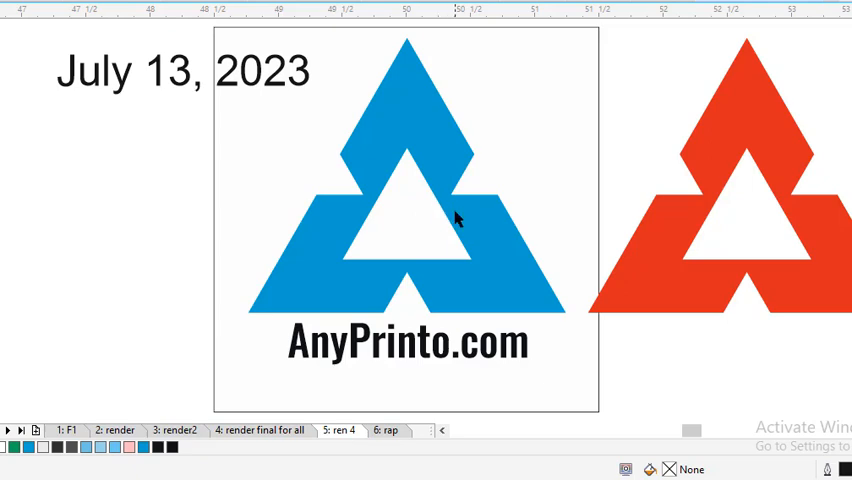